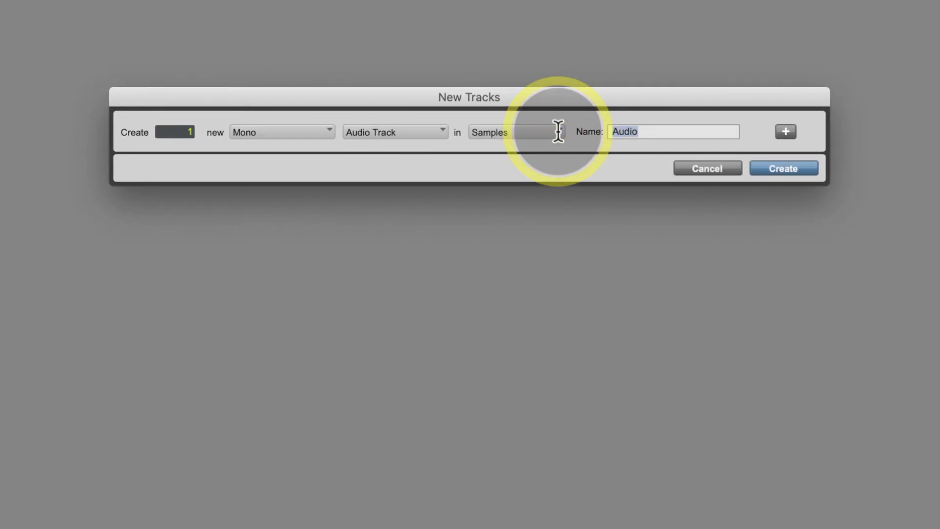
- Create one mono audio track named 'sine'
left_click(783, 168)
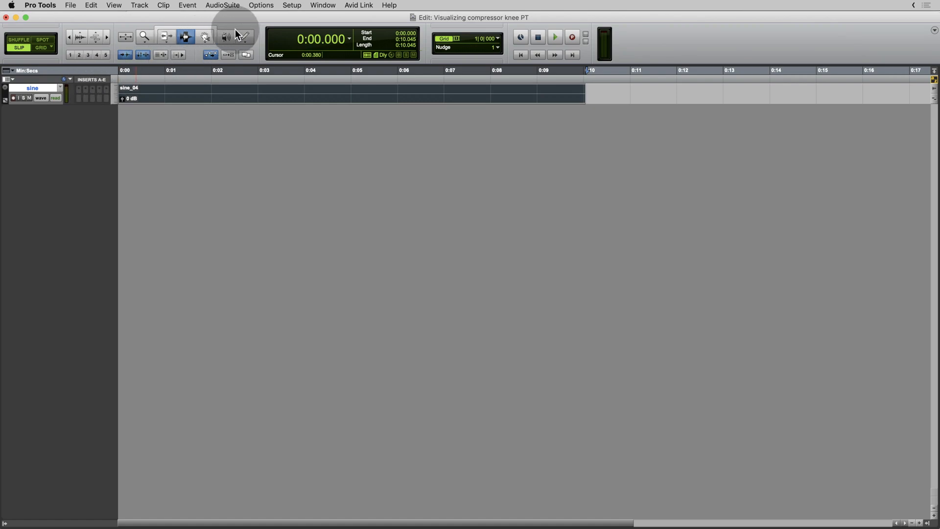
- Render a 1000 Hz, -1 dB tone into the sine clip with AudioSuite Signal Generator
left_click(221, 5)
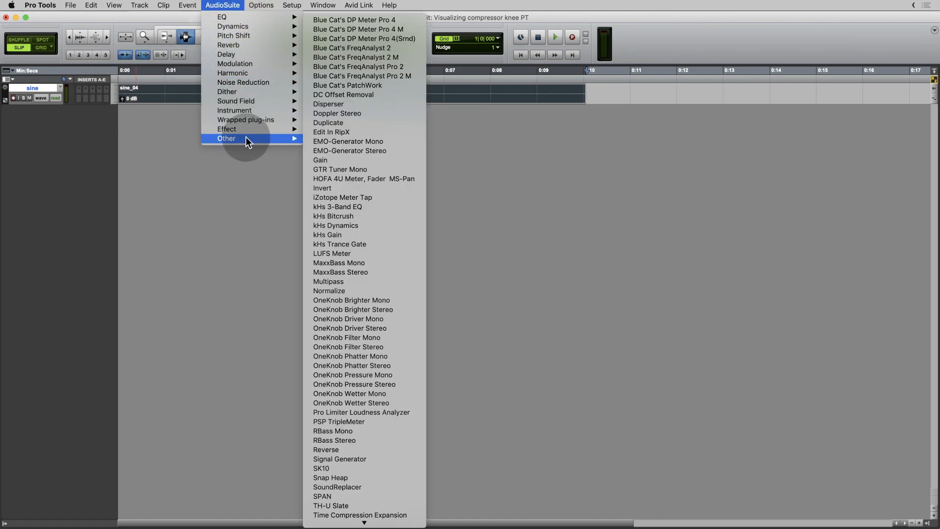
mouse_move(366, 463)
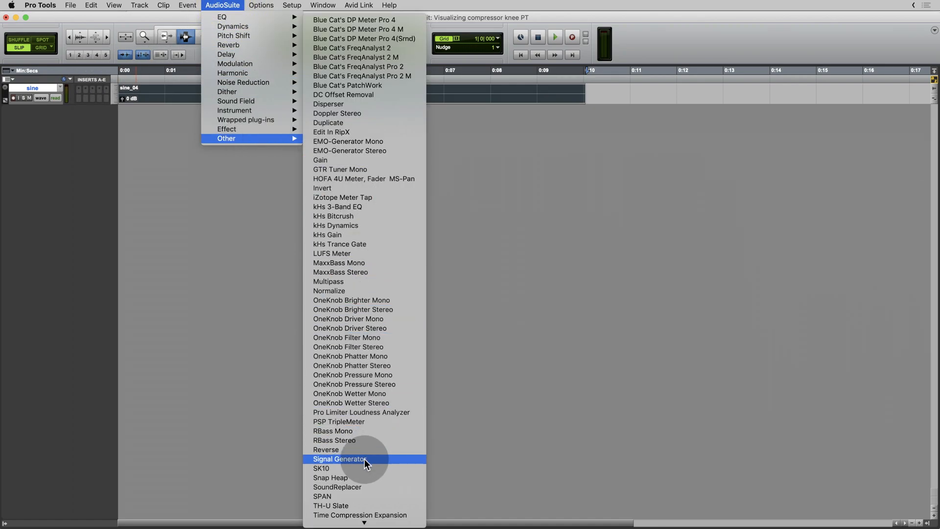
left_click(339, 460)
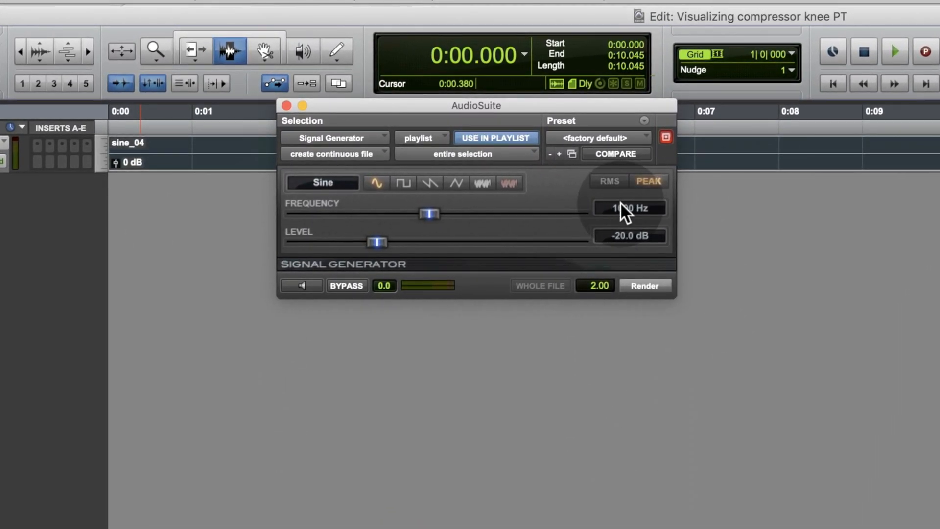
left_click(628, 237)
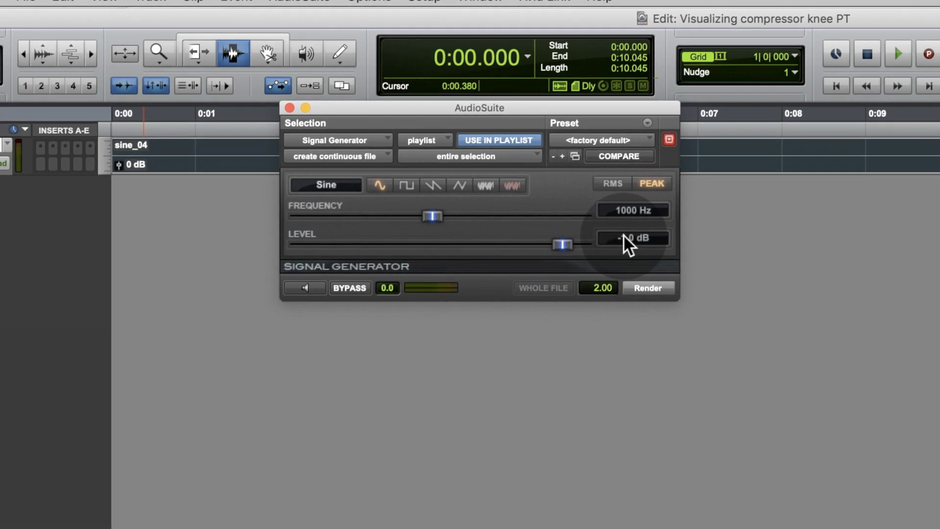
left_click(647, 289)
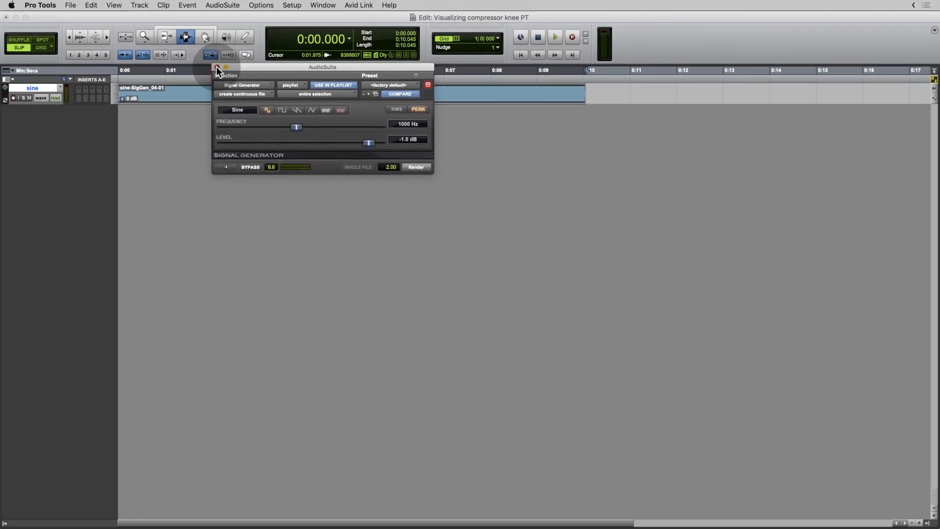
left_click(216, 67)
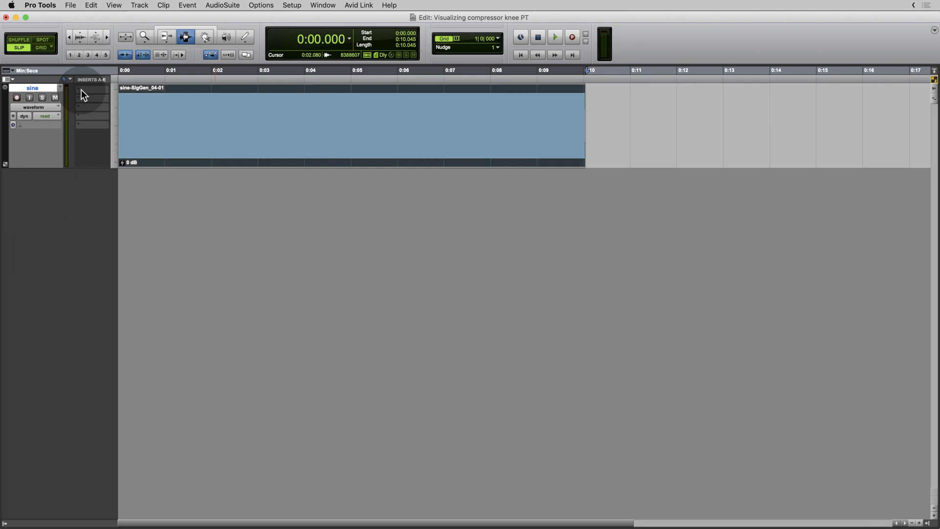
- Insert Trim on the sine track and enable its Gain for automation
left_click(93, 93)
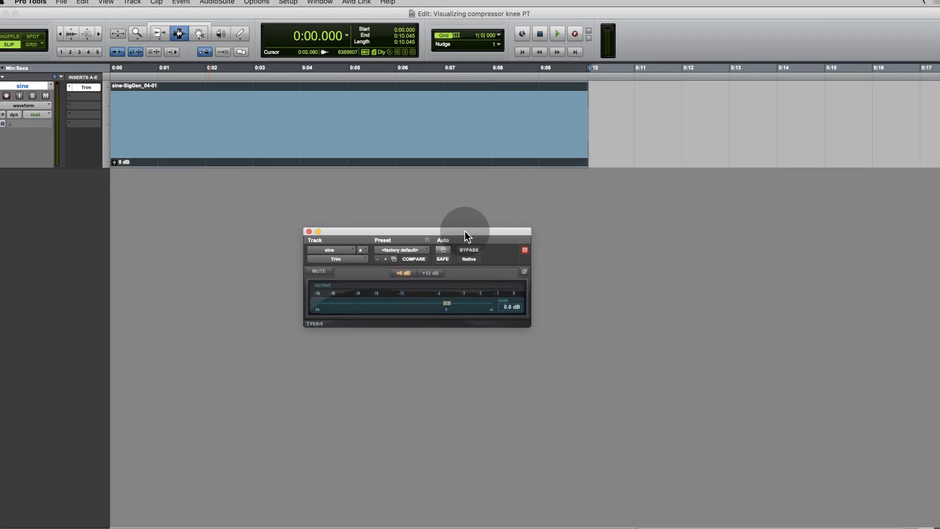
left_click(443, 240)
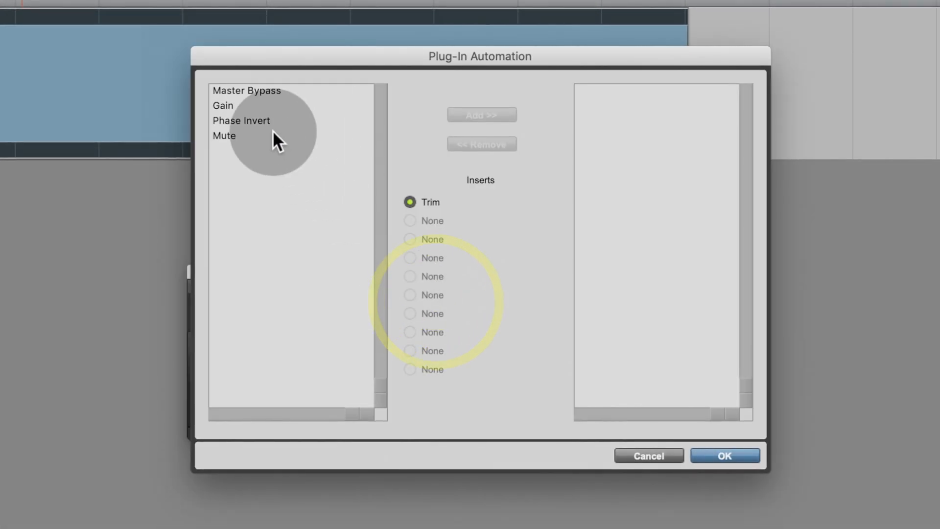
left_click(480, 115)
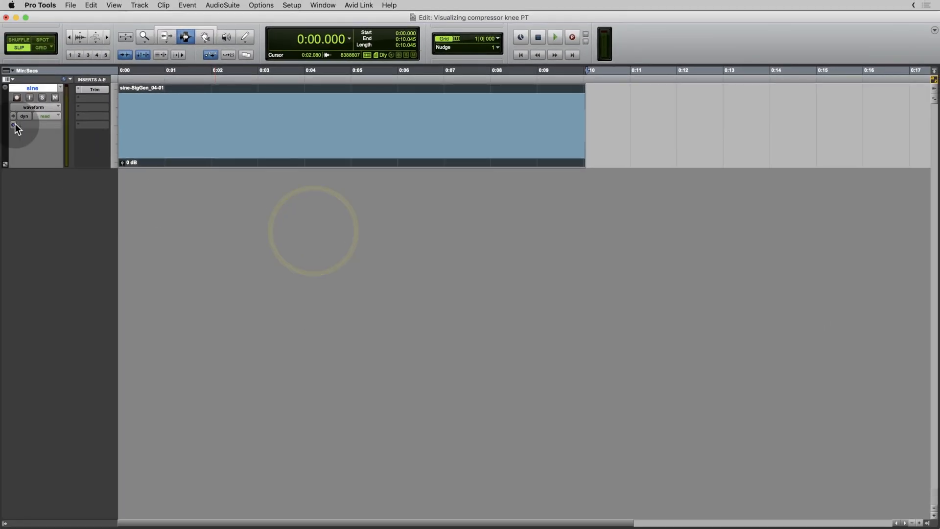
left_click(24, 115)
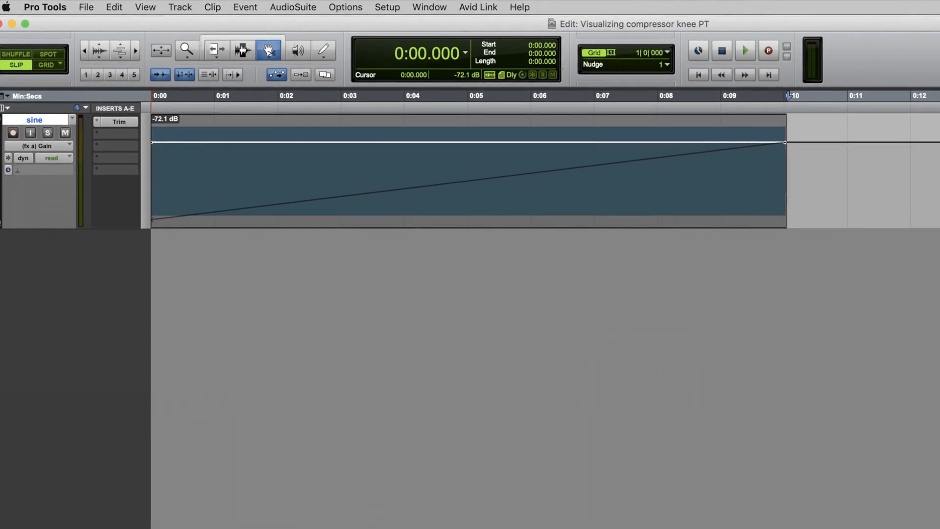
- Drop the first Trim gain breakpoint to the bottom for a rising ramp, then play it back
left_click_drag(152, 143, 152, 227)
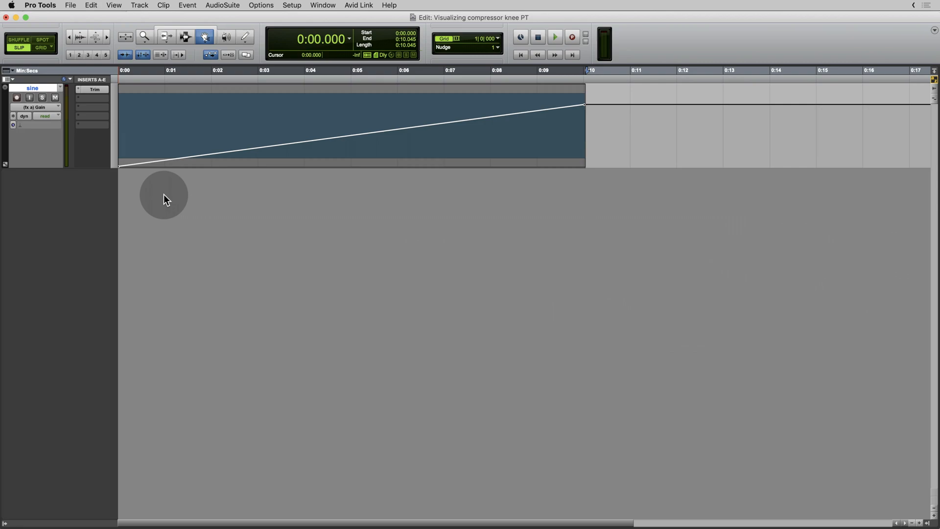
left_click(553, 37)
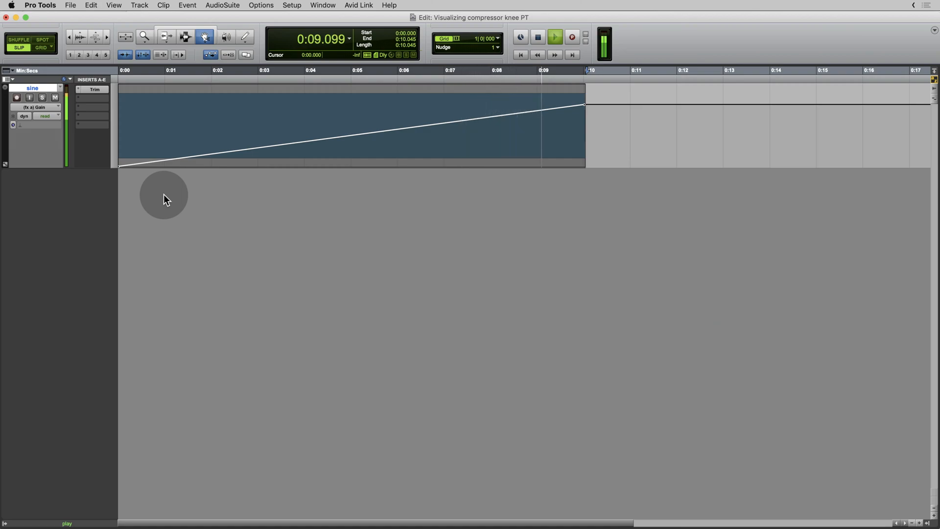
left_click(537, 37)
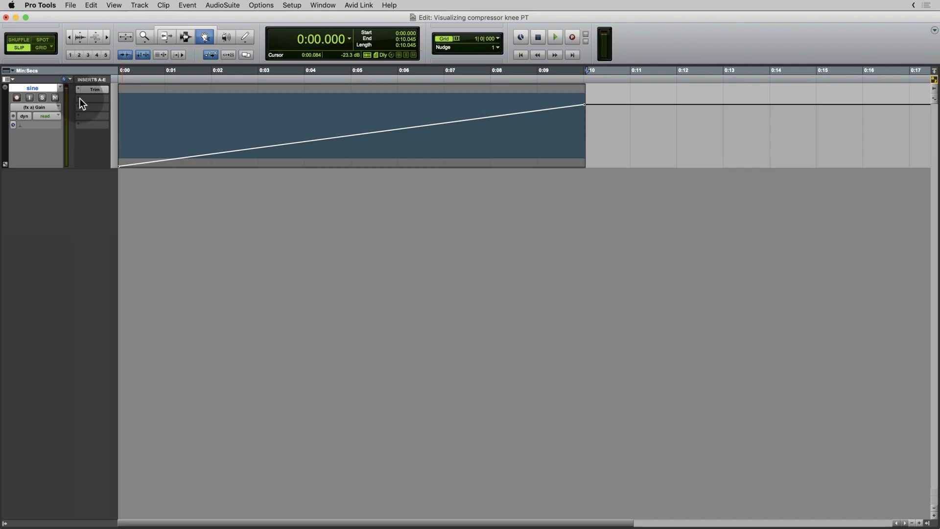
- Put Dyn3 Compressor/Limiter (mono) on insert B of the sine track
left_click(93, 89)
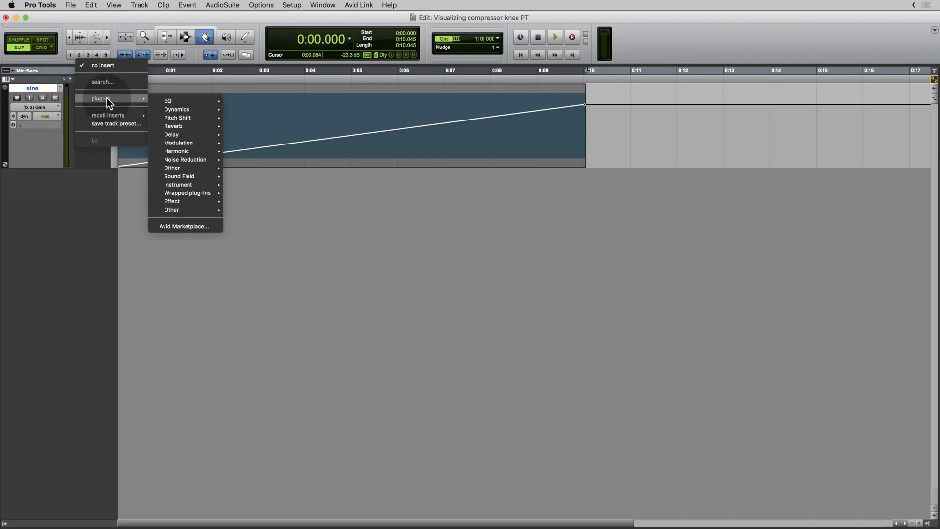
mouse_move(172, 134)
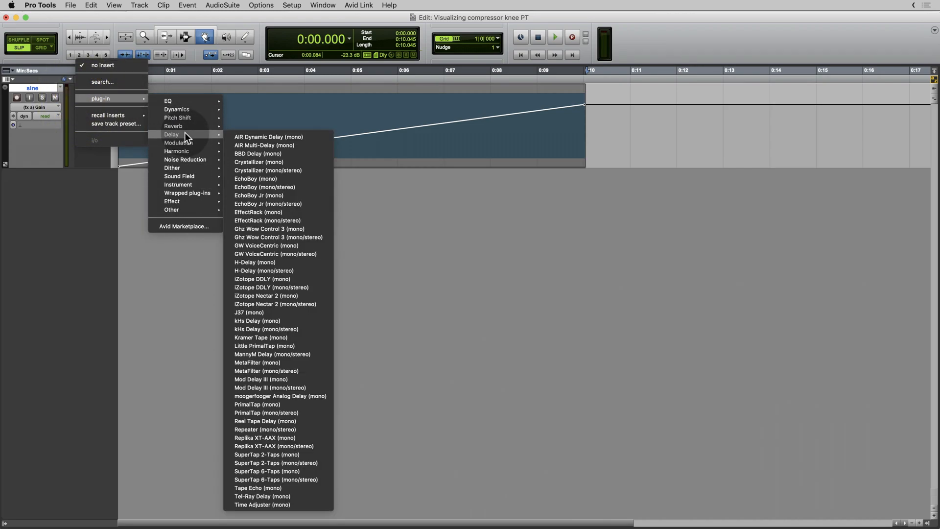
mouse_move(177, 109)
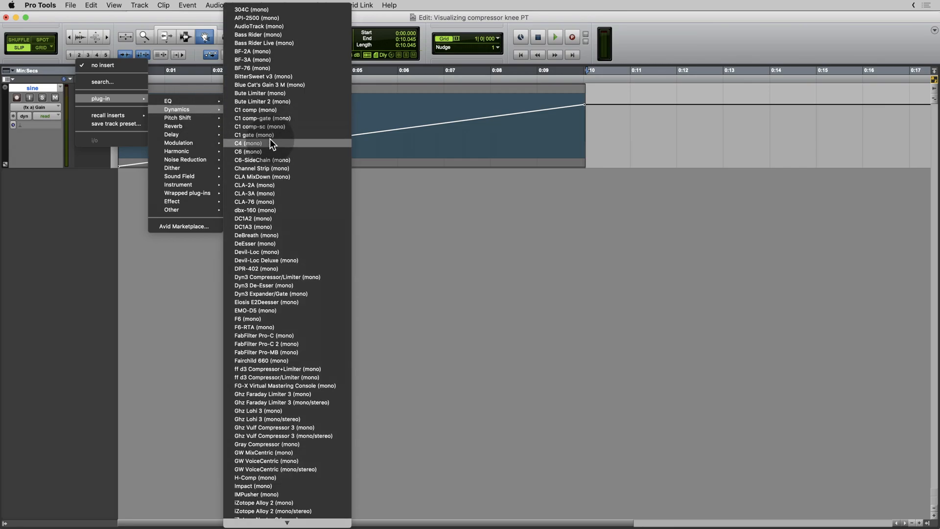
mouse_move(267, 276)
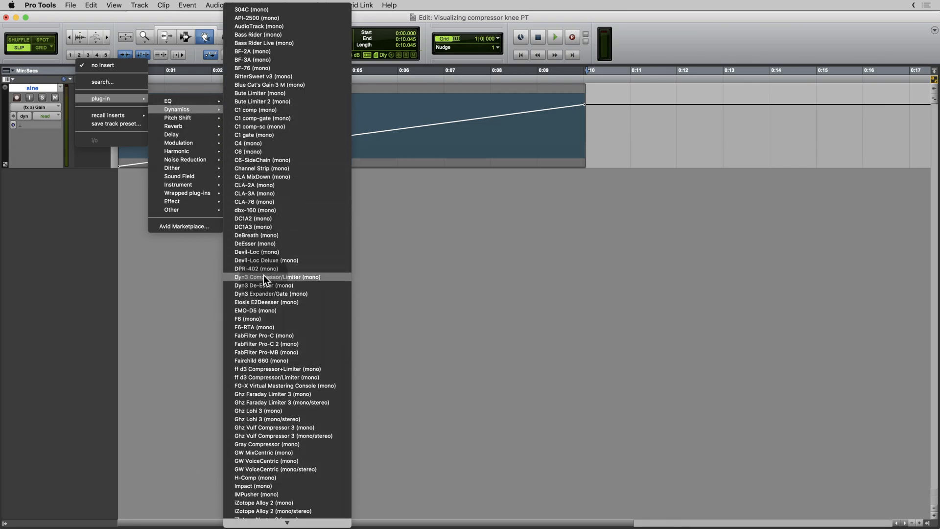
left_click(277, 276)
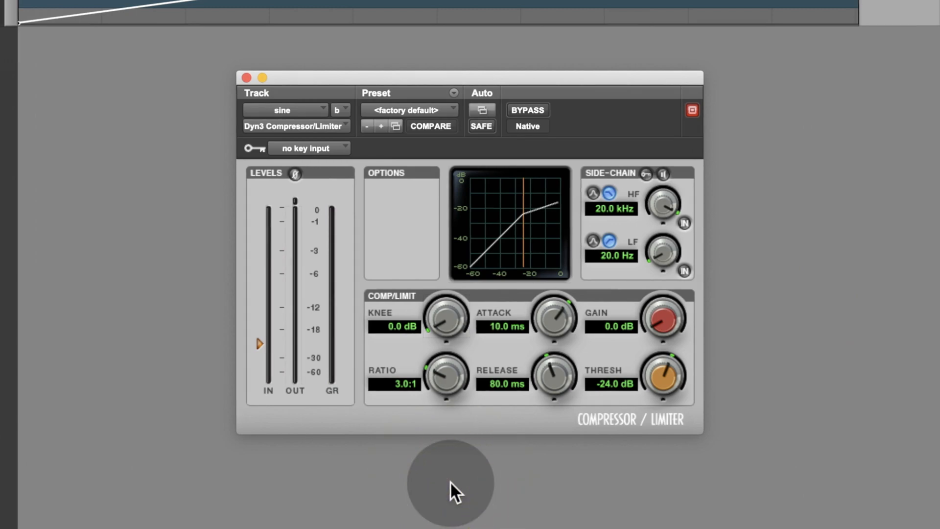
mouse_move(401, 396)
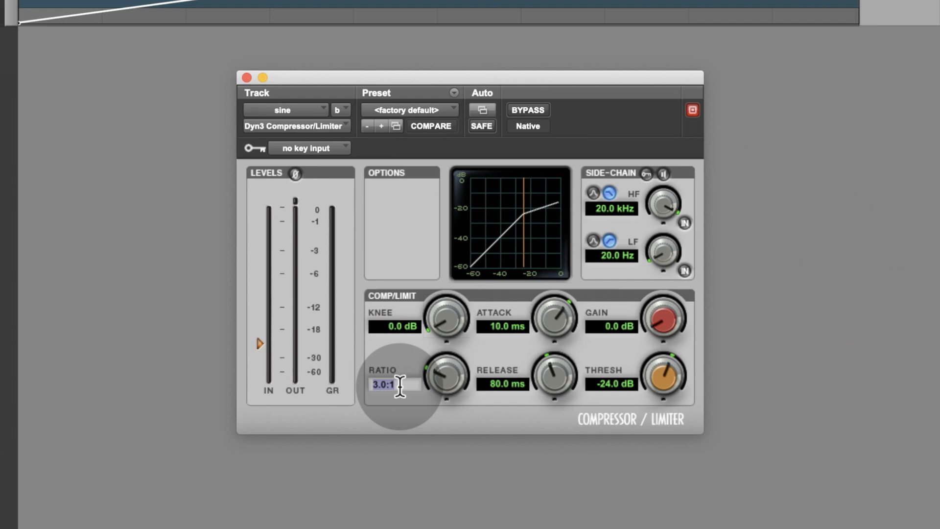
- Enter 10 and 18 in the Dyn3 compressor, setting makeup gain to 18 dB
type("10")
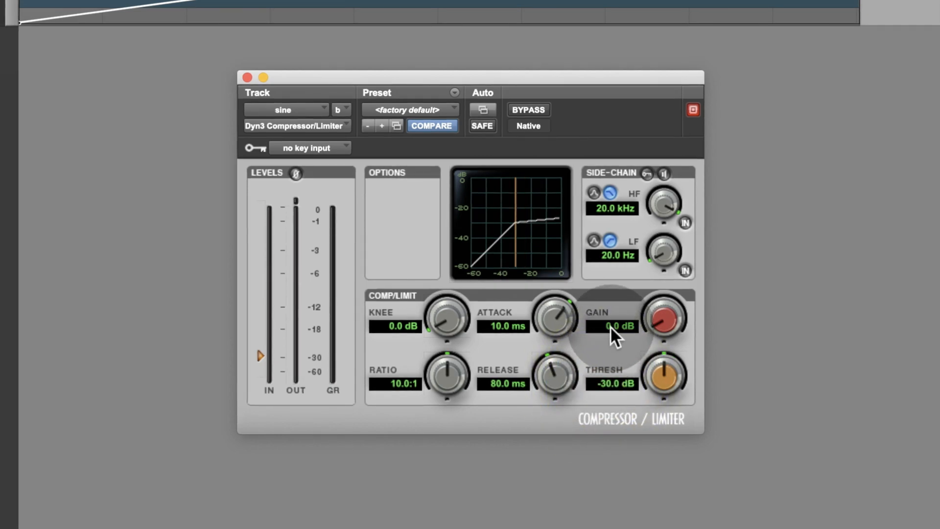
type("18")
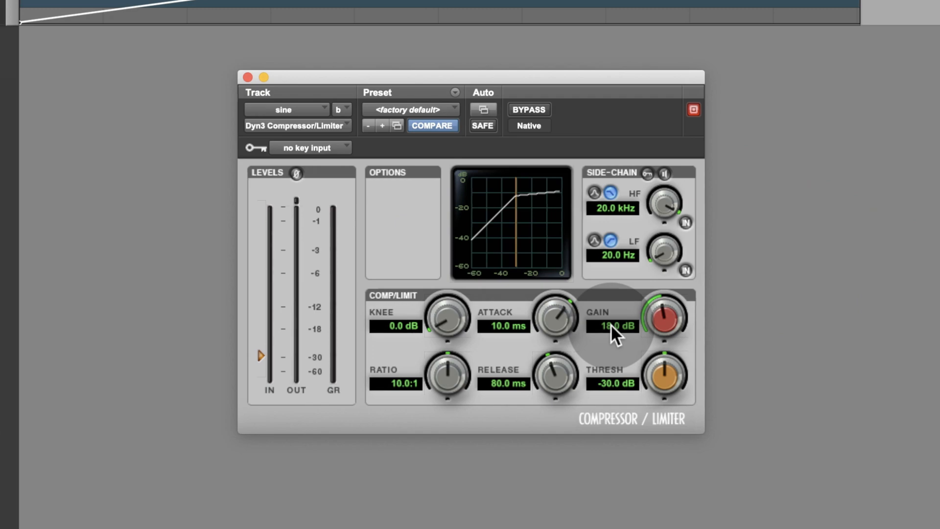
mouse_move(530, 224)
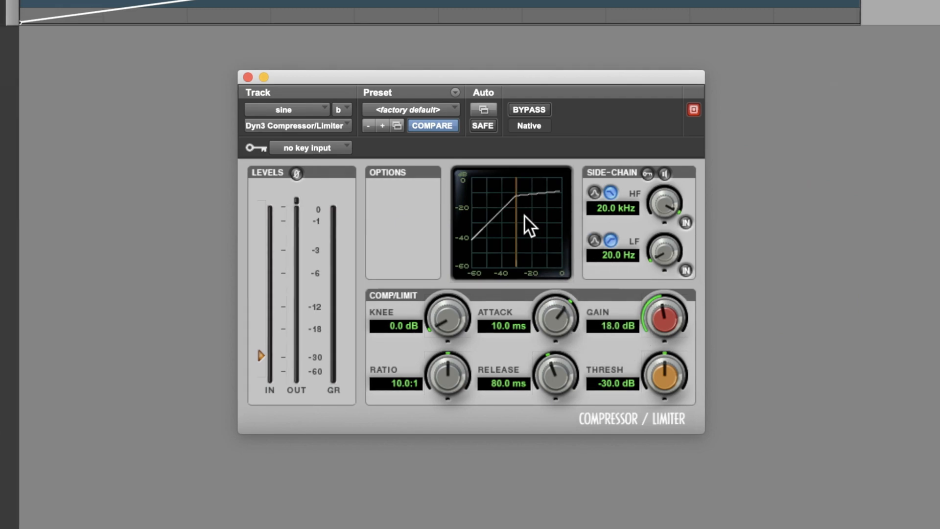
mouse_move(519, 216)
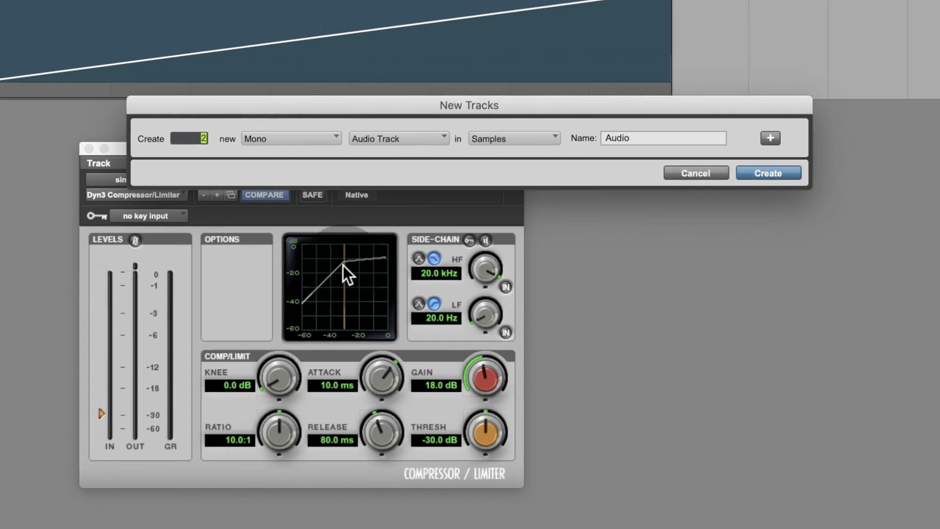
- Create two mono audio tracks titled 'hard' and 'soft'
left_click(768, 173)
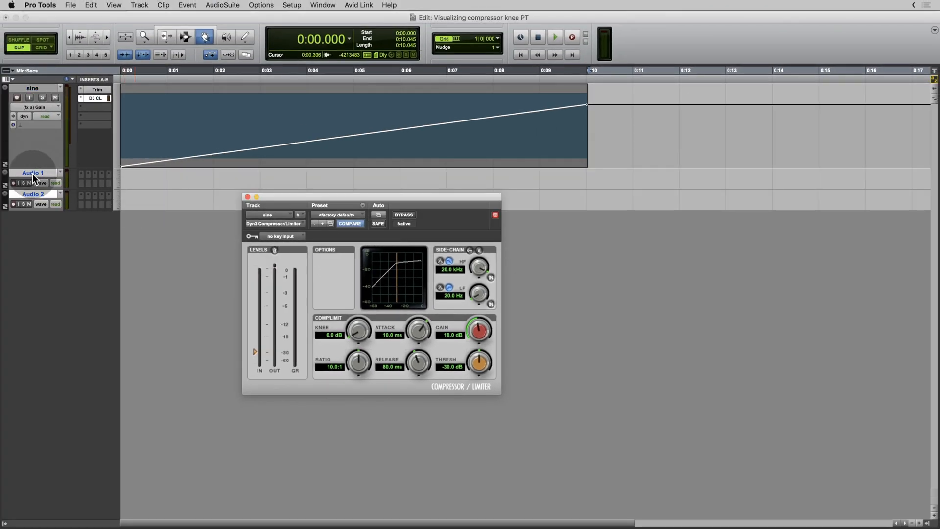
type("h")
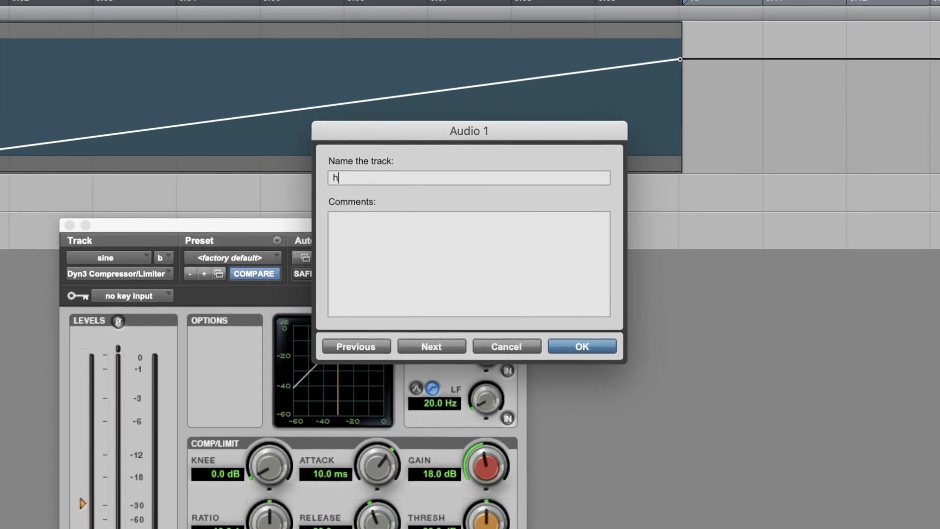
type("ard")
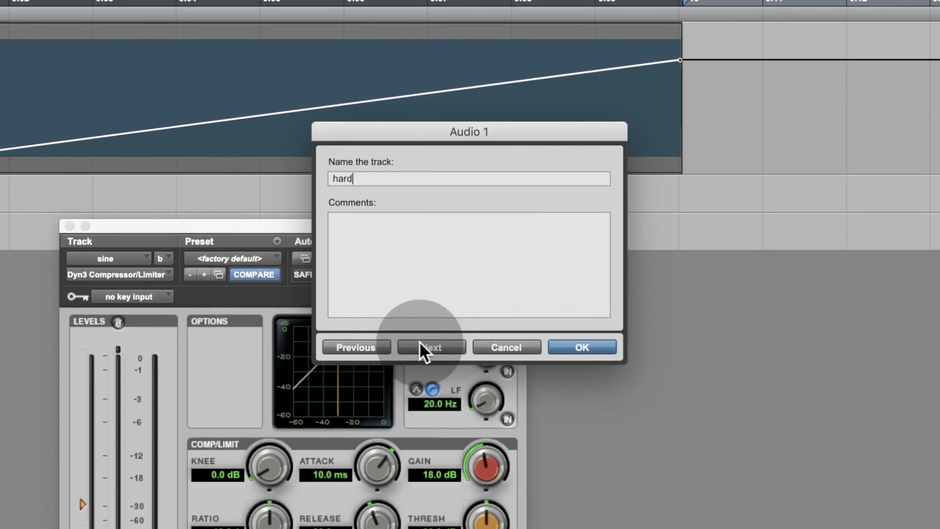
left_click(431, 348)
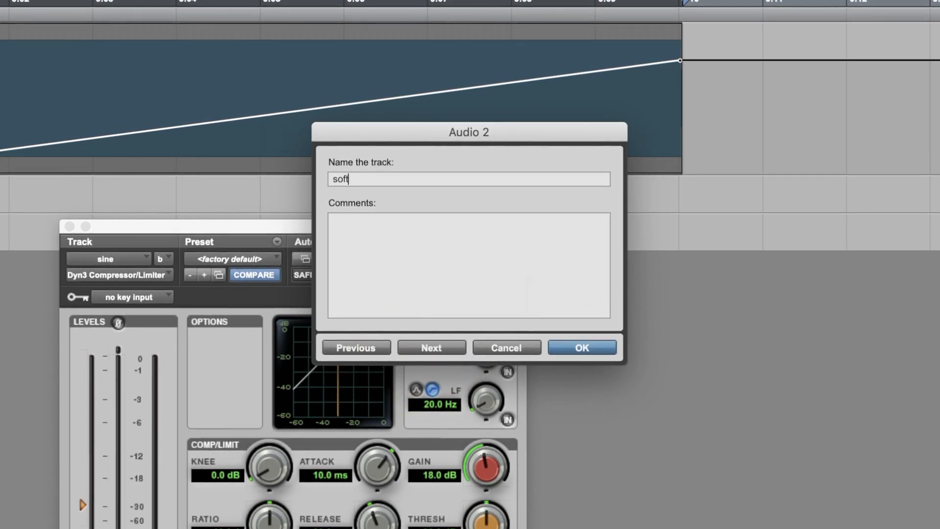
left_click(579, 347)
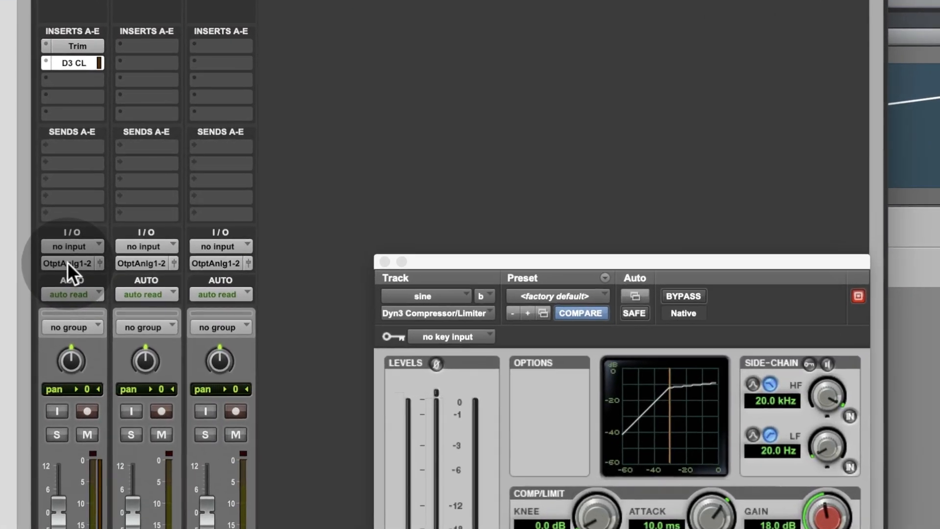
- Set the sine track output and the hard track input both to Bus 1
left_click(67, 264)
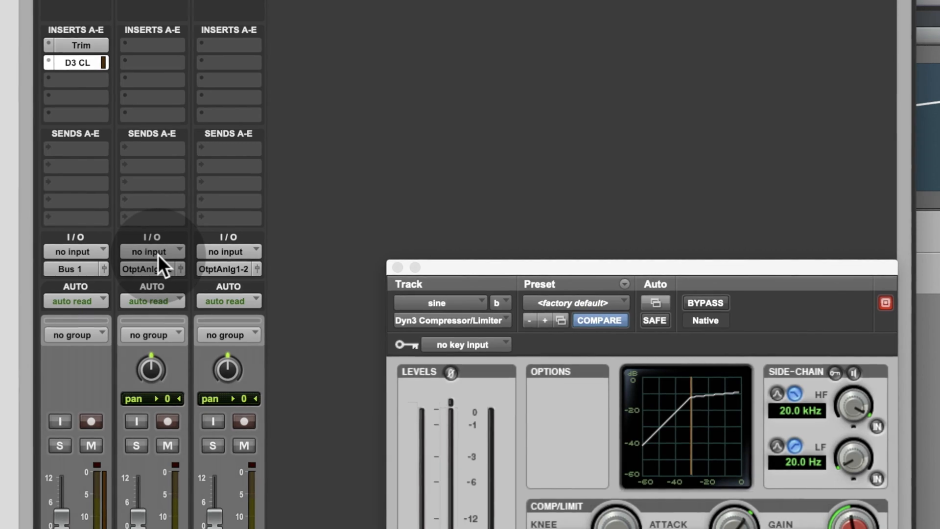
left_click(151, 251)
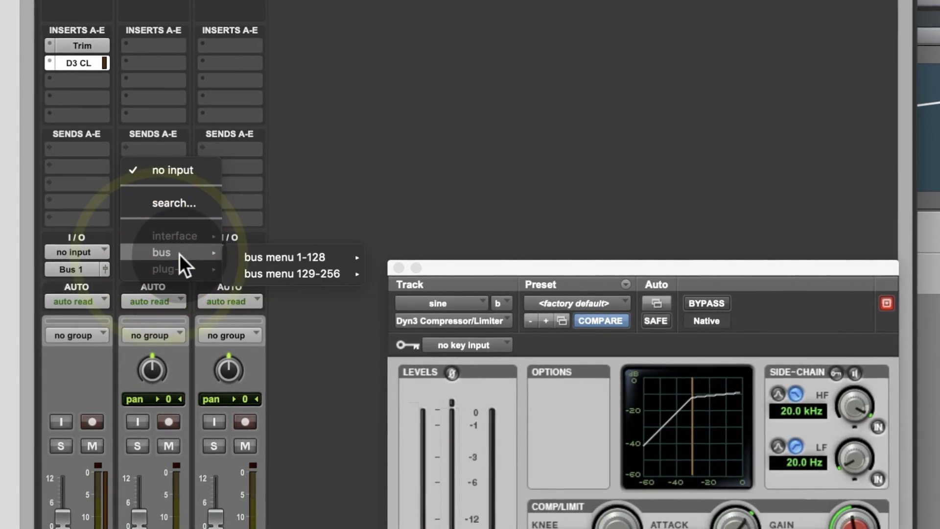
left_click(284, 257)
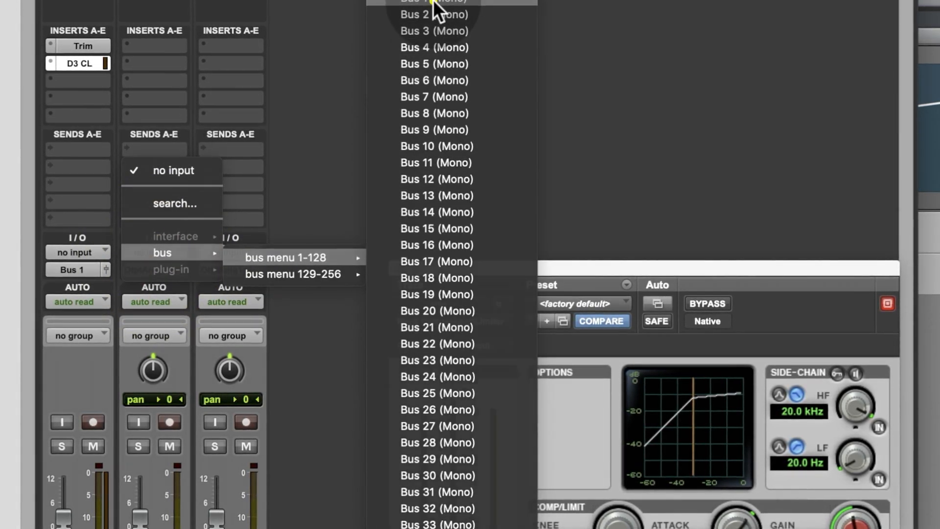
left_click(435, 0)
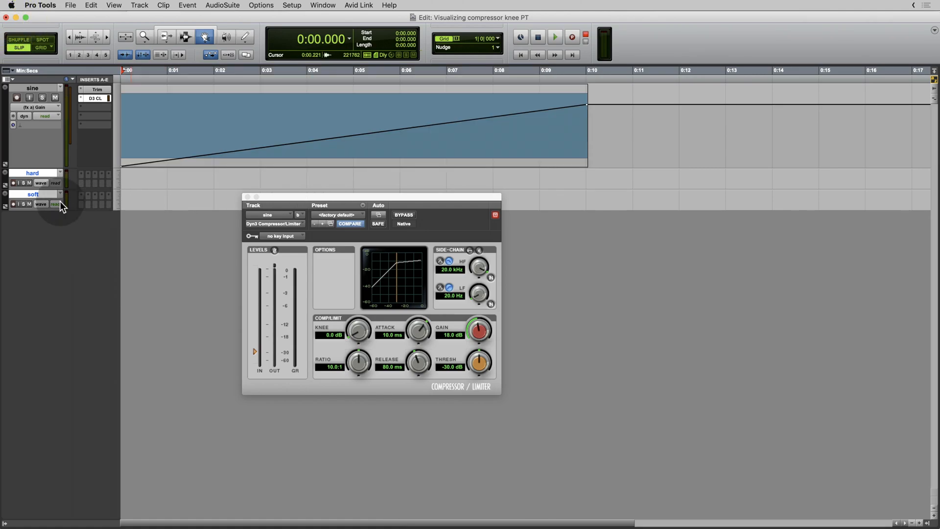
- Record the compressed sine tone from Bus 1 onto the hard track as hard_05
left_click(571, 37)
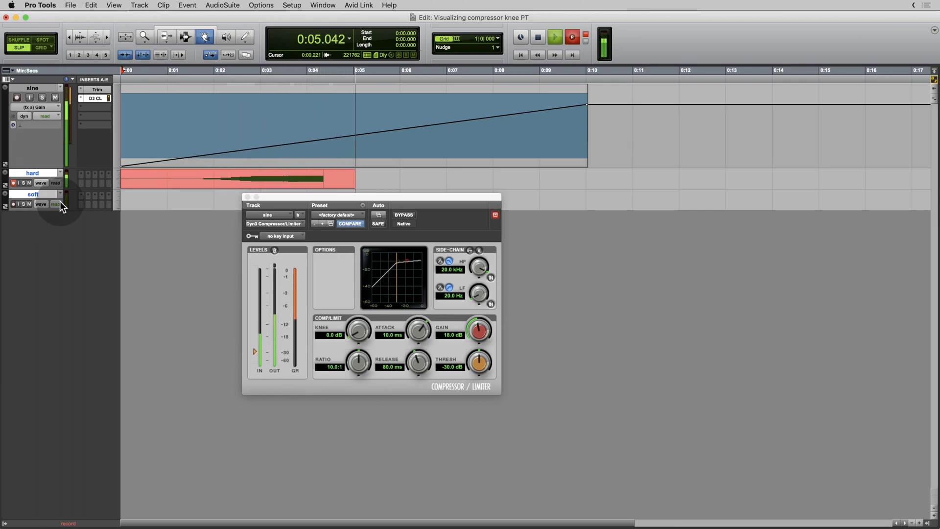
left_click(554, 37)
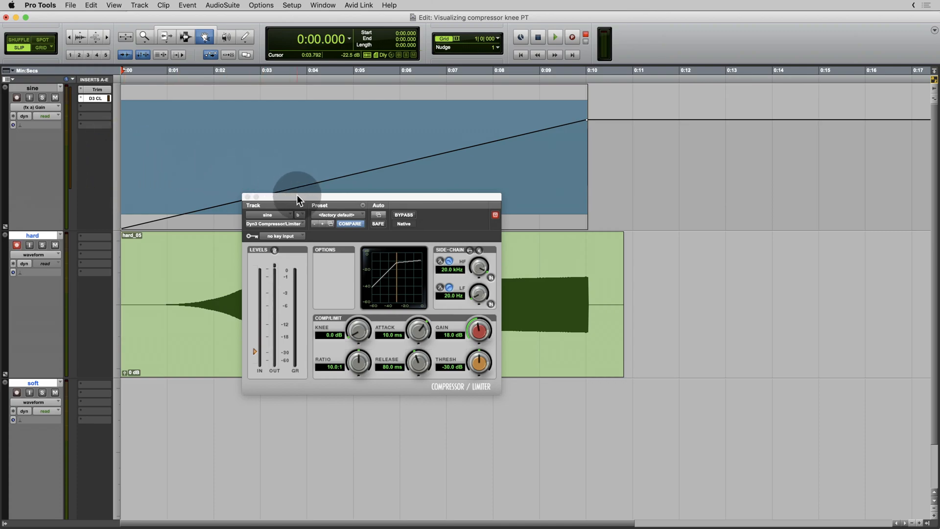
- Move the compressor window aside and select the hard_05 knee region near 2.8 s
left_click_drag(299, 198, 695, 114)
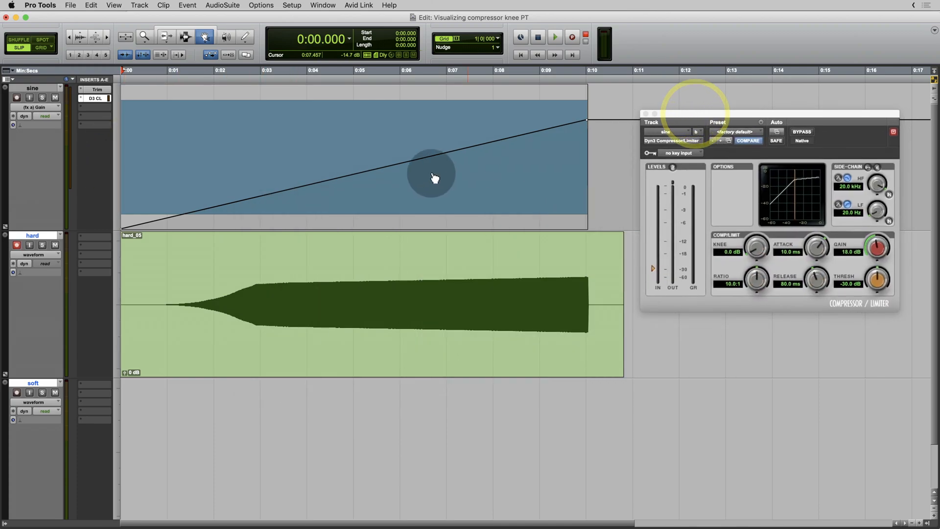
left_click(185, 36)
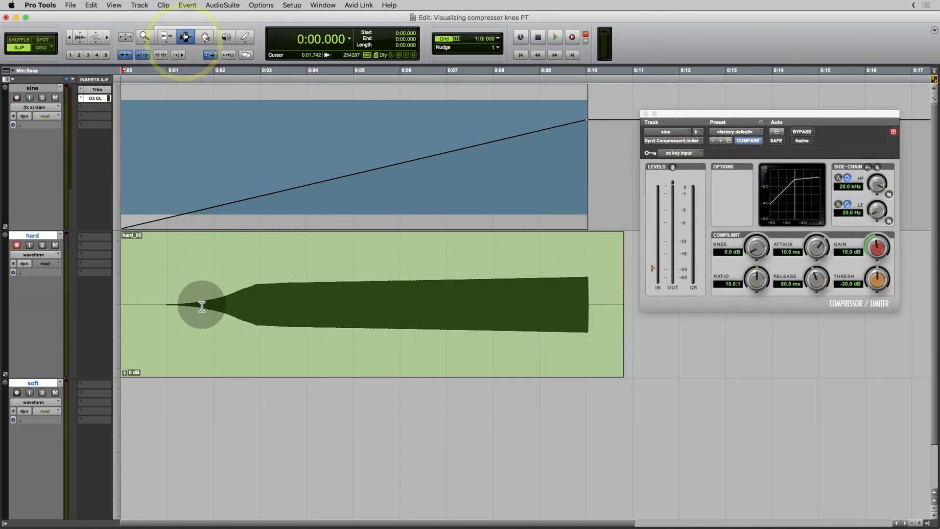
left_click(201, 306)
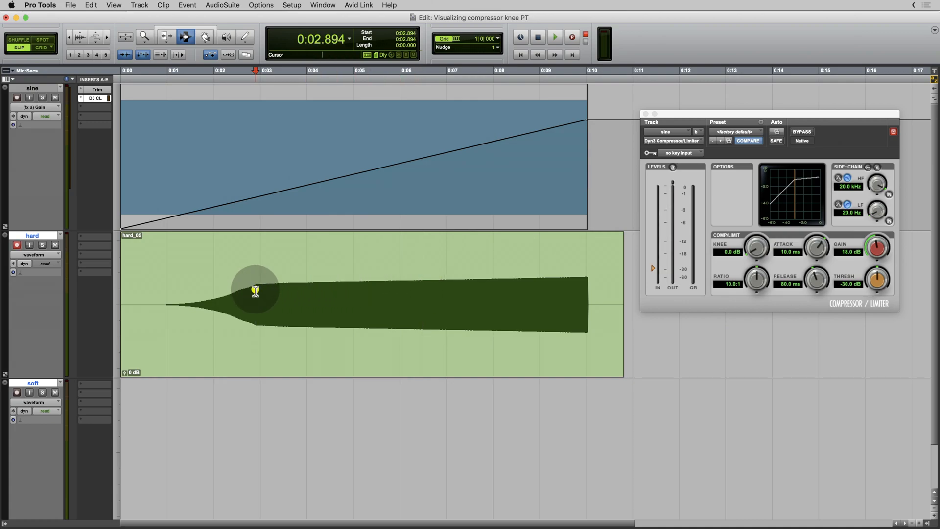
left_click(259, 304)
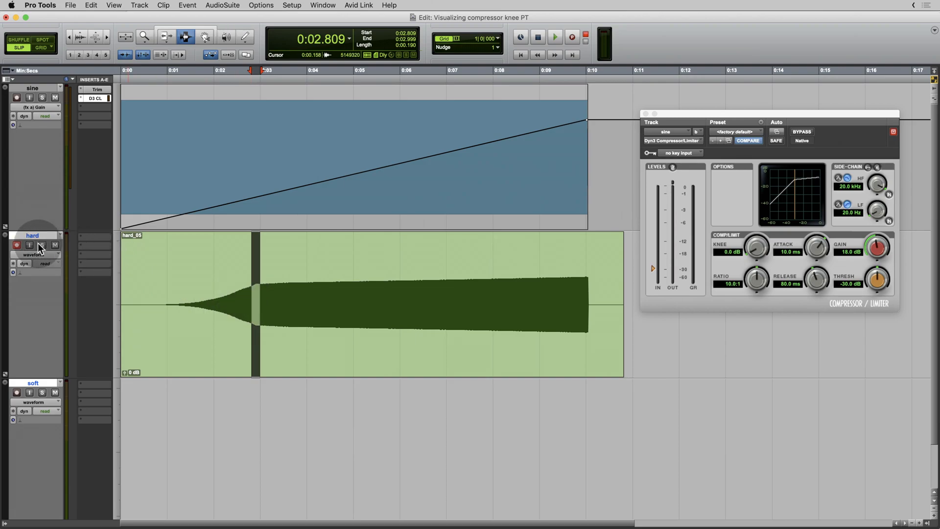
- Mute the hard track and prepare the soft track for the 30 dB knee recording
left_click(16, 245)
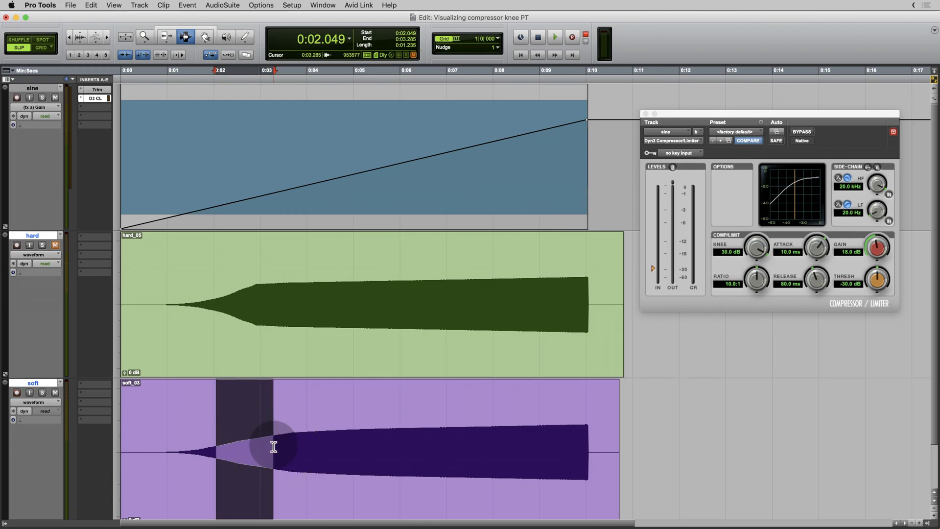
left_click(16, 392)
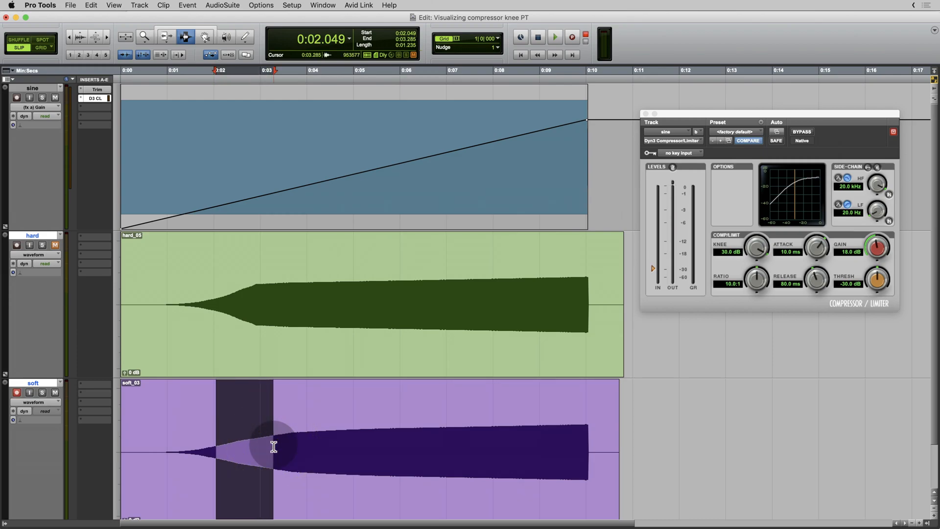